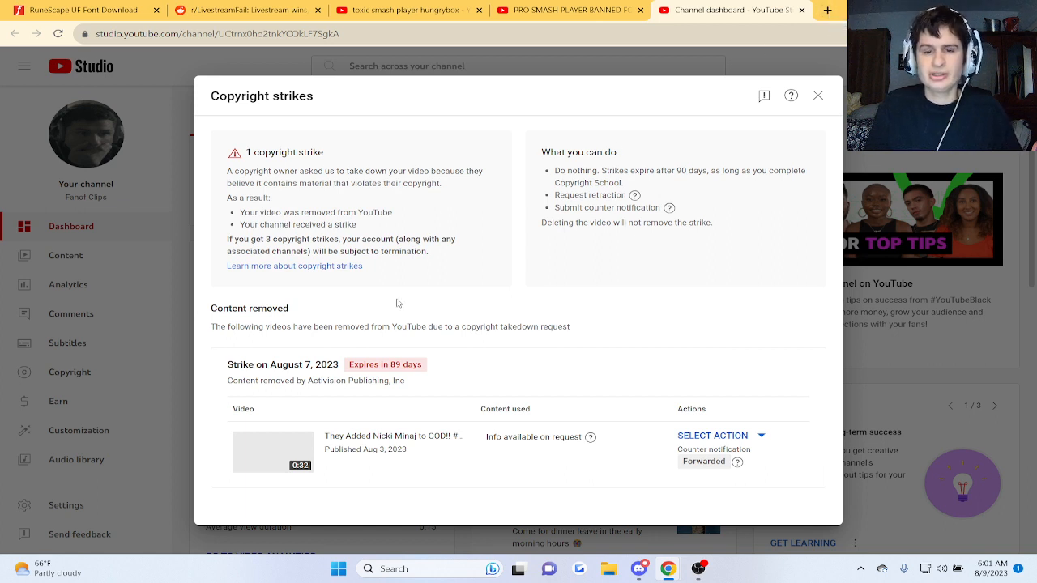
pyautogui.moveTo(668, 207)
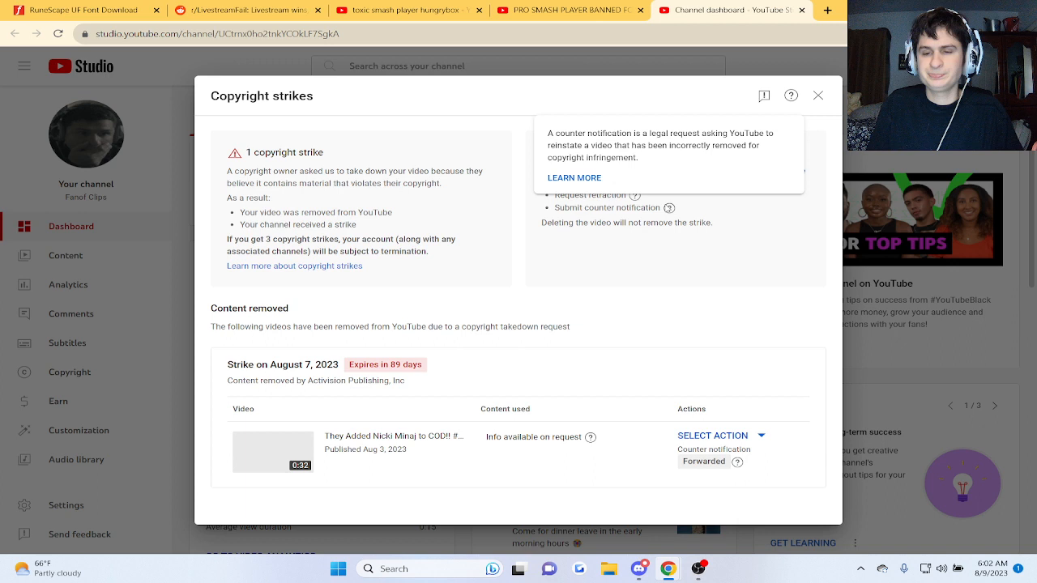
pyautogui.moveTo(663, 447)
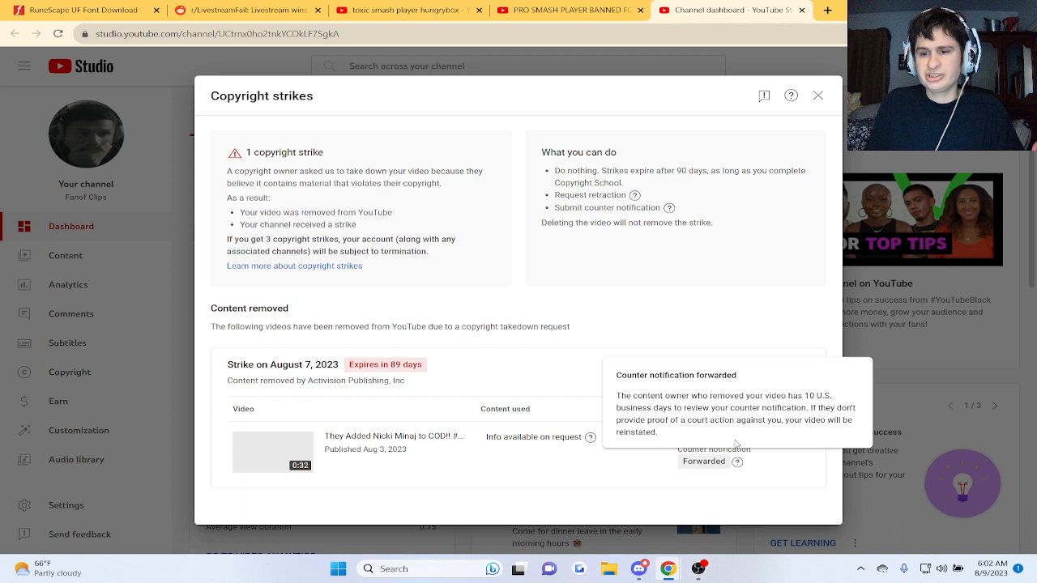
pyautogui.moveTo(663, 395); pyautogui.dragTo(730, 419)
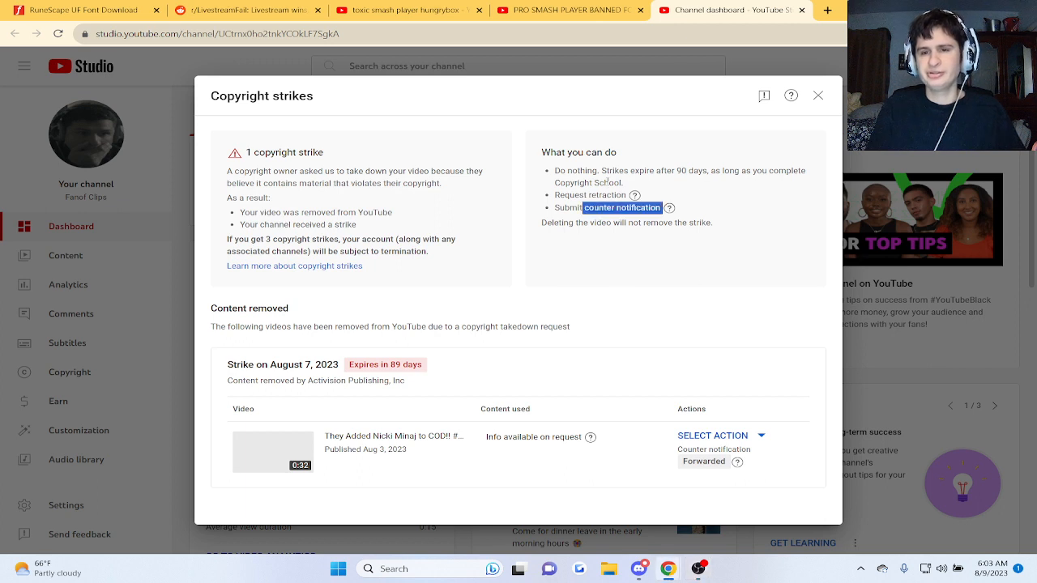
pyautogui.moveTo(669, 208)
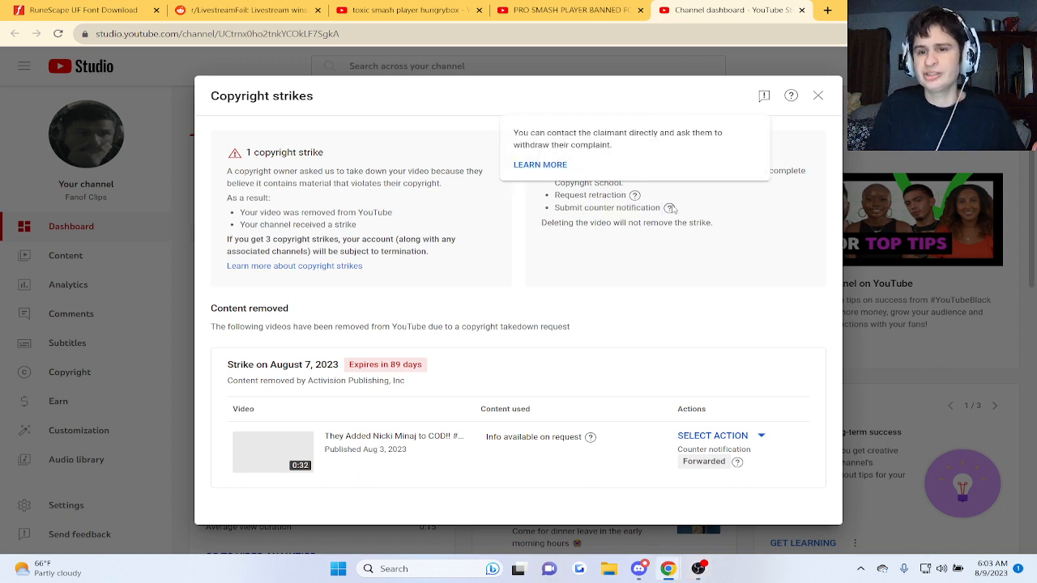